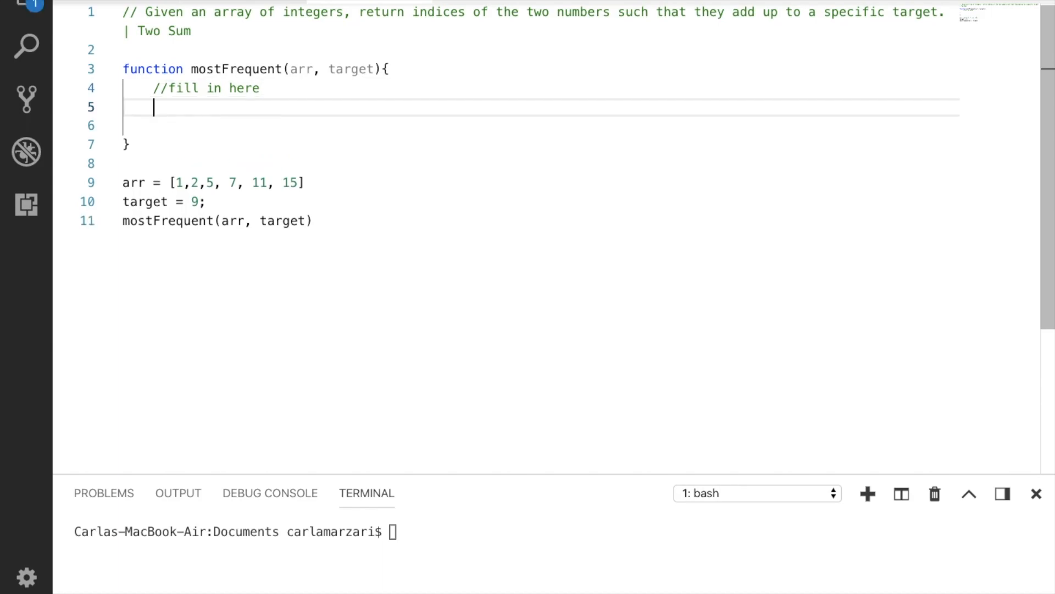
Declare let result = [] and let numIndex = new Map() at the top of mostFrequent
text(let result=[)
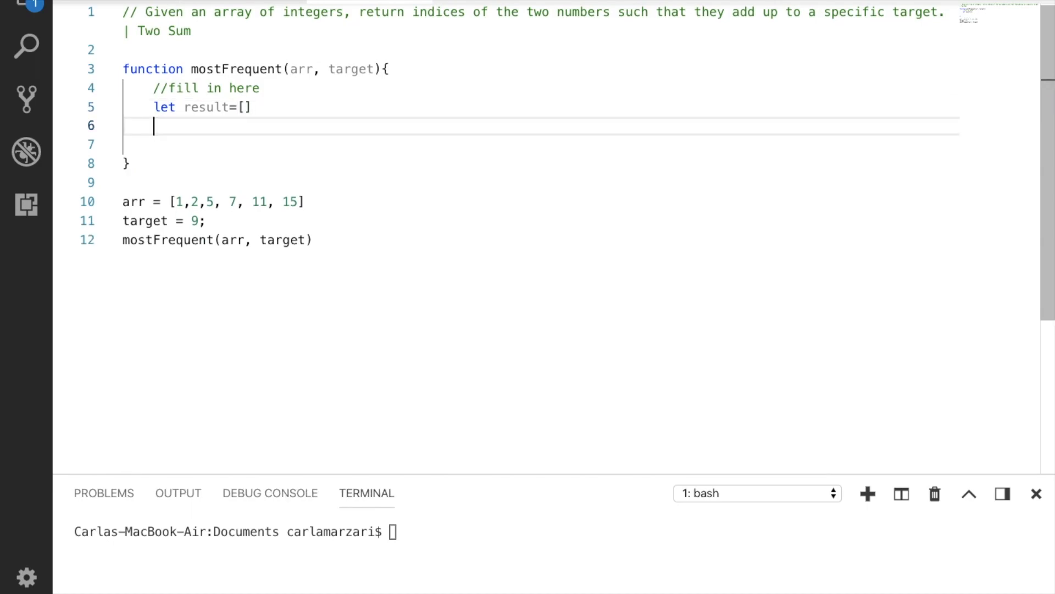
text(let)
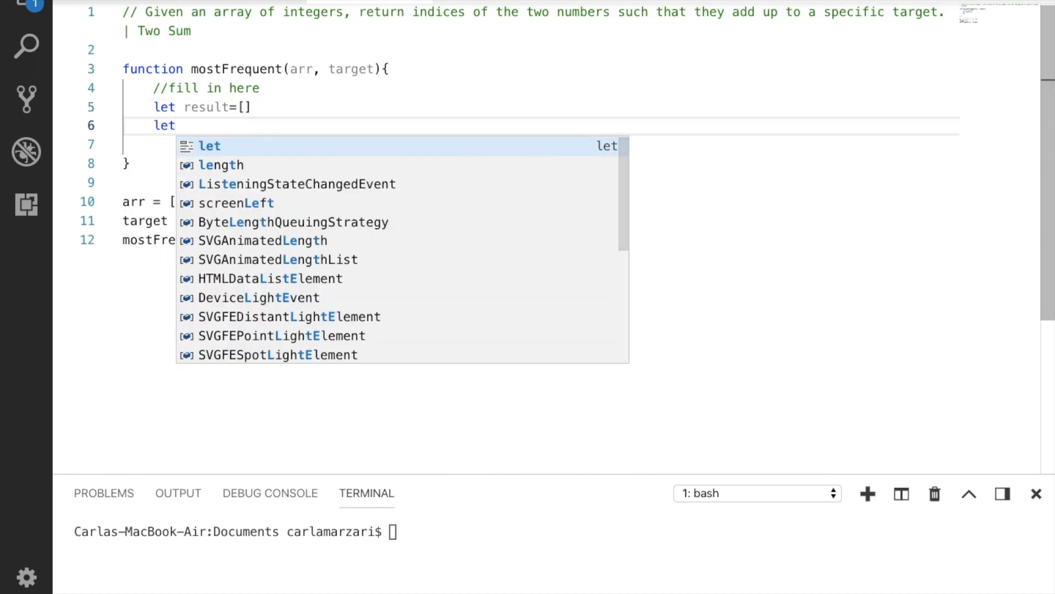
text(num)
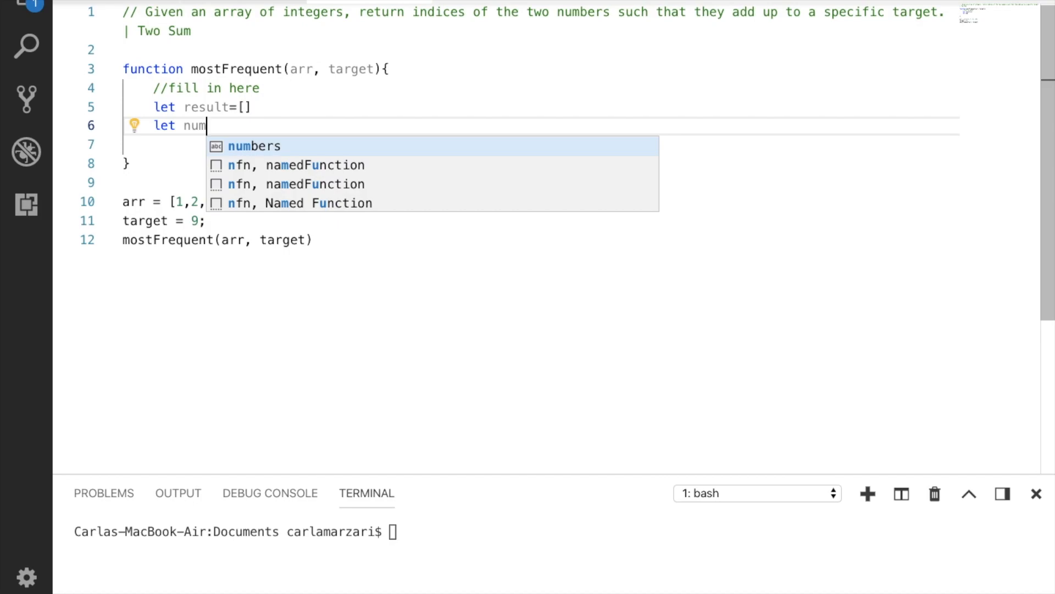
text(Inde)
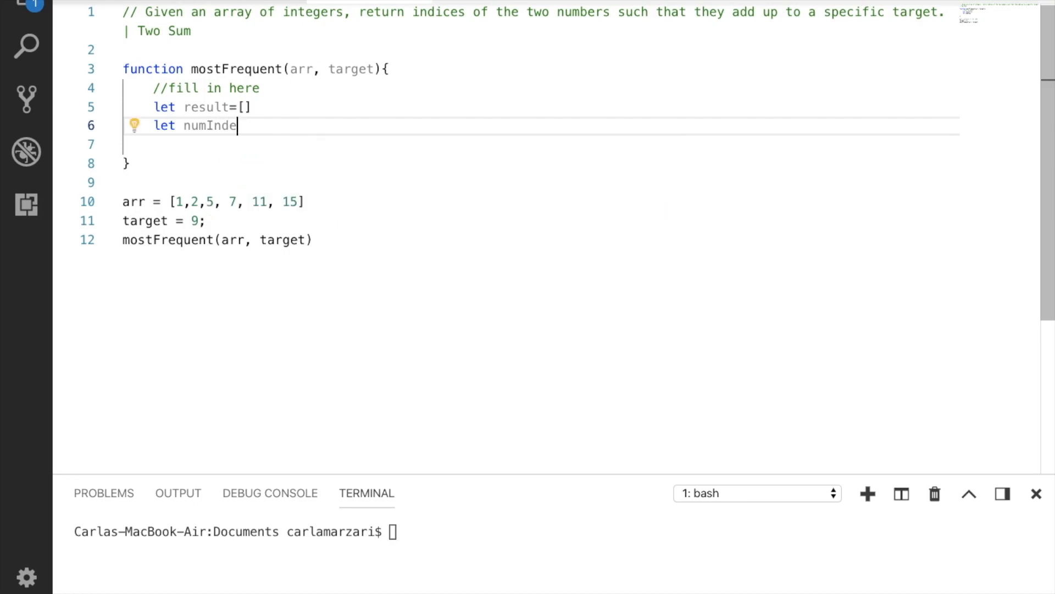
text(x)
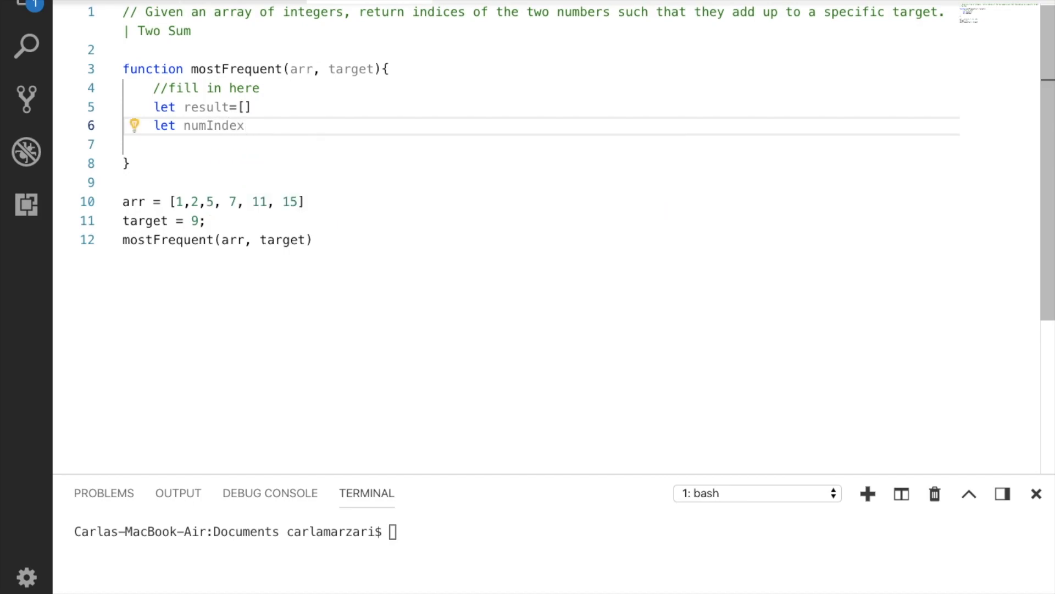
text(= new Map();)
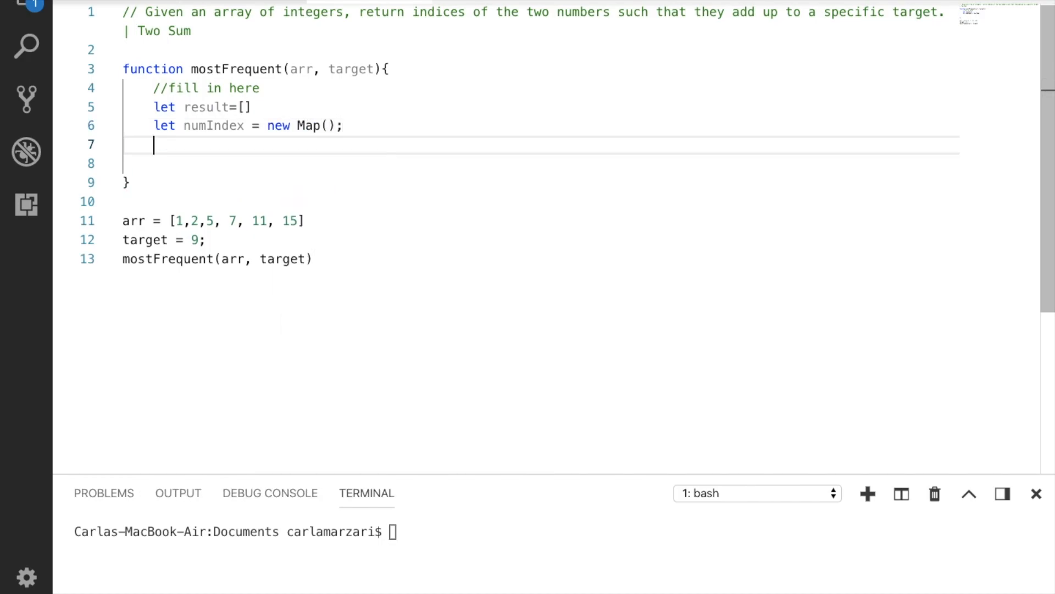
Start a for loop with var i from 0 while i < arr.length
key(Enter)
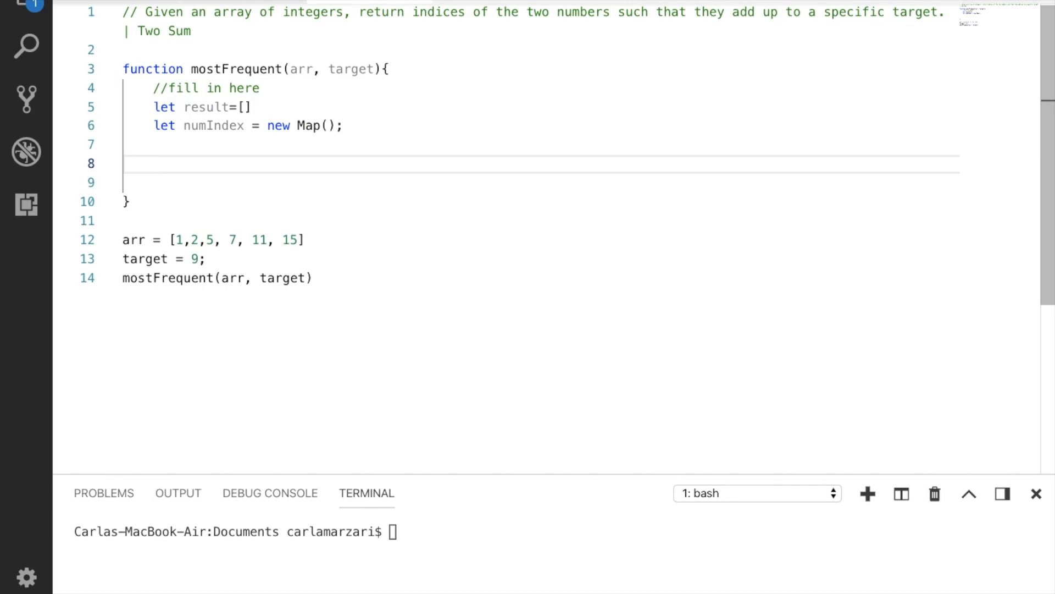
text(for(var i=0)
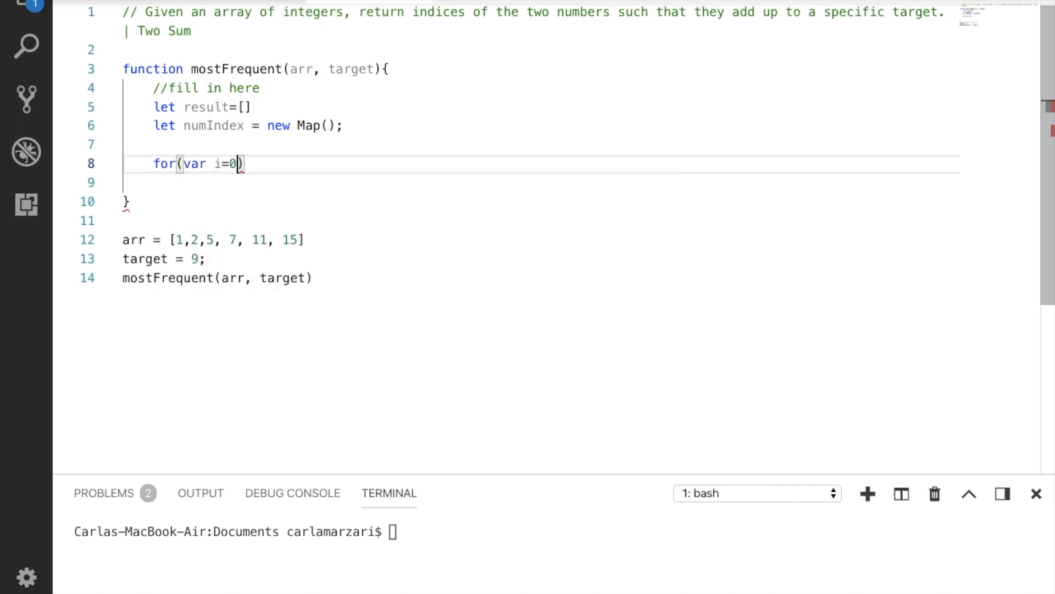
text(;i<a)
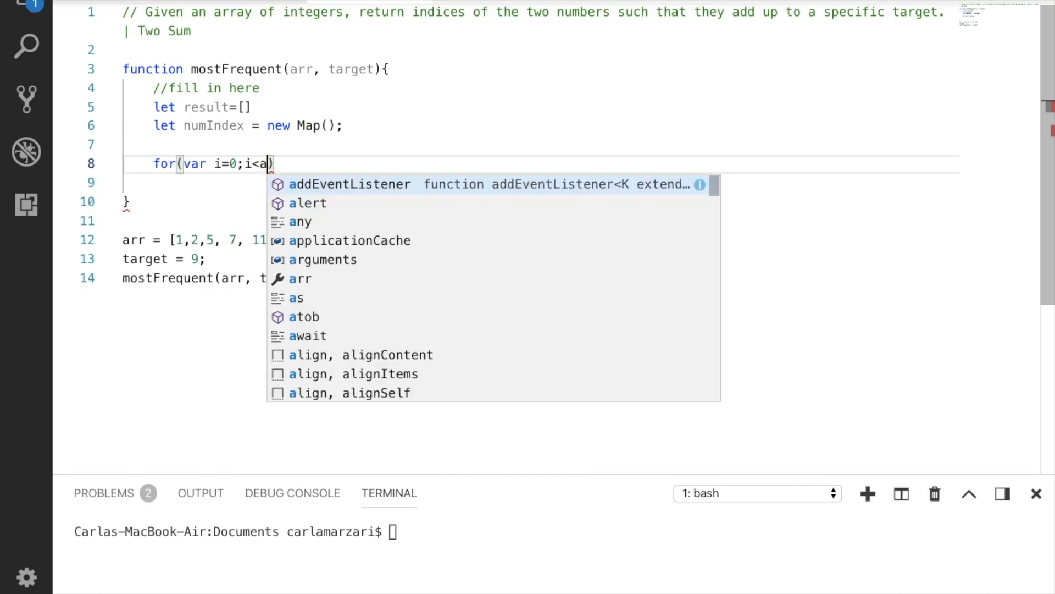
text(rr.length)
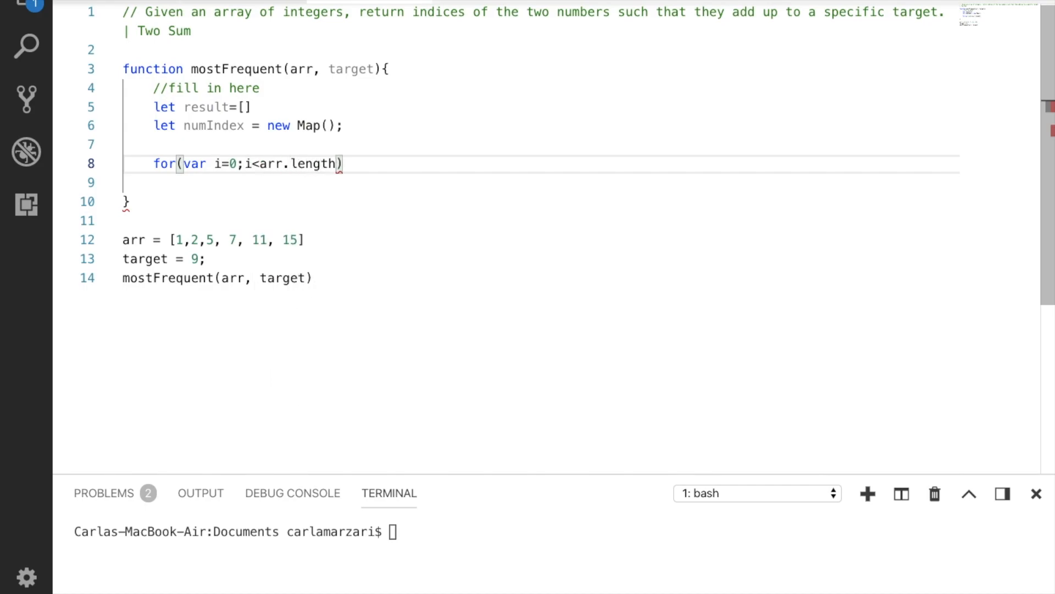
text(;i++)
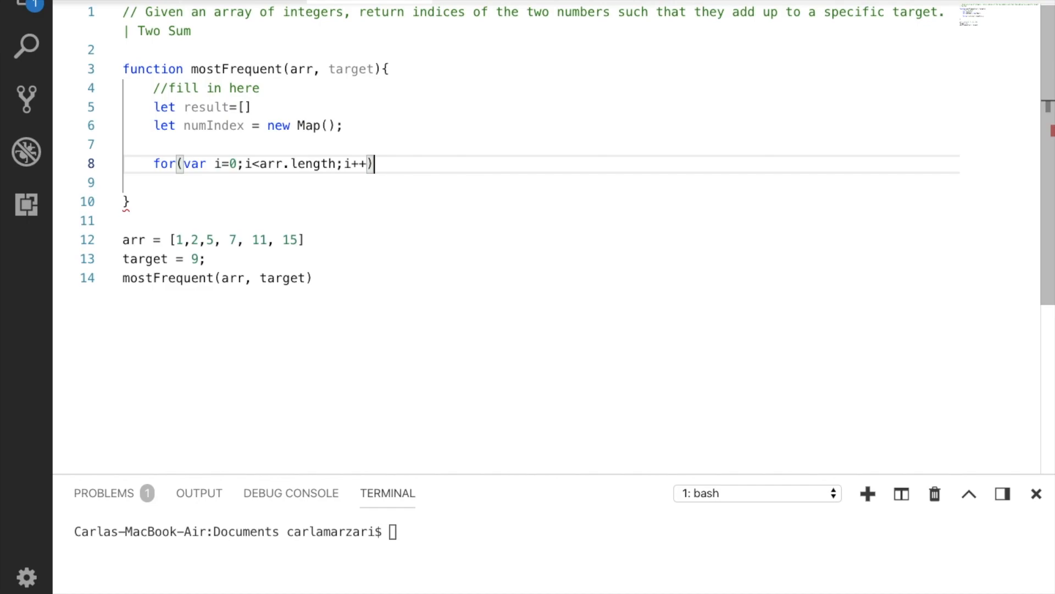
text({)
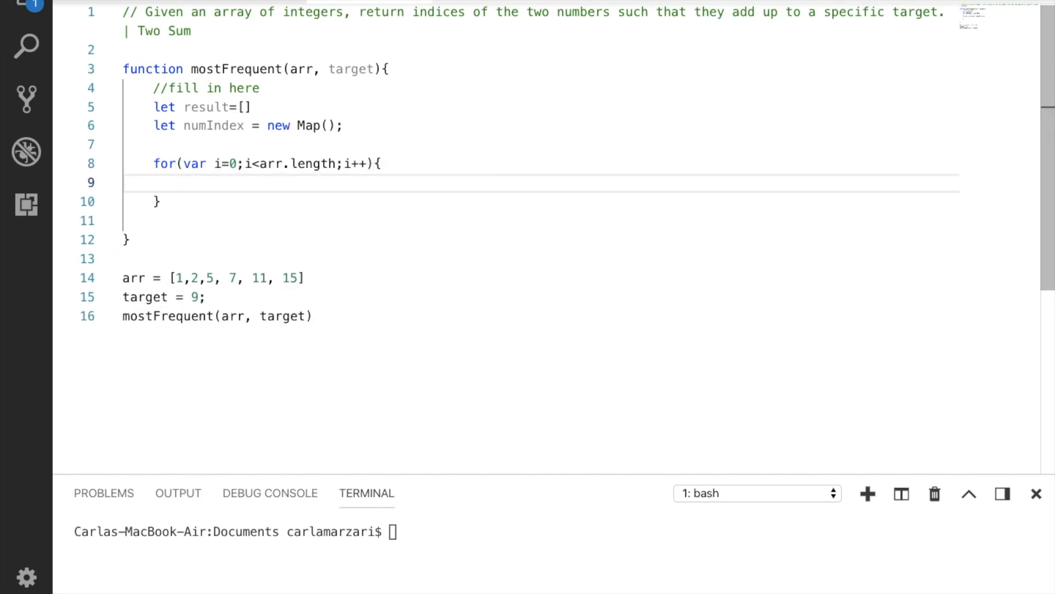
Inside the loop, declare let num = arr[i] and let compliment = target - num
text(let num =)
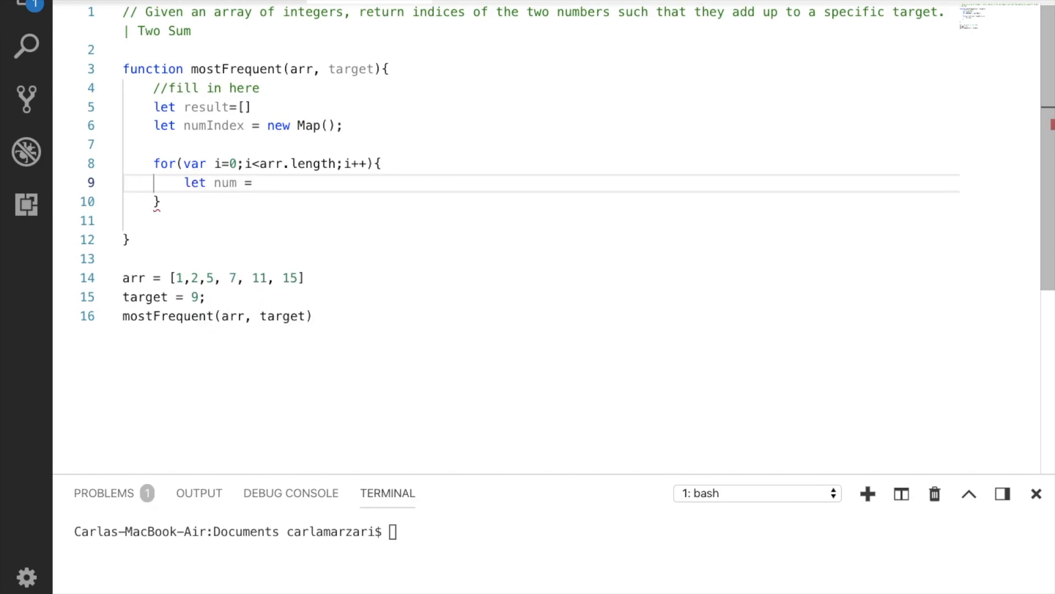
text(arr)
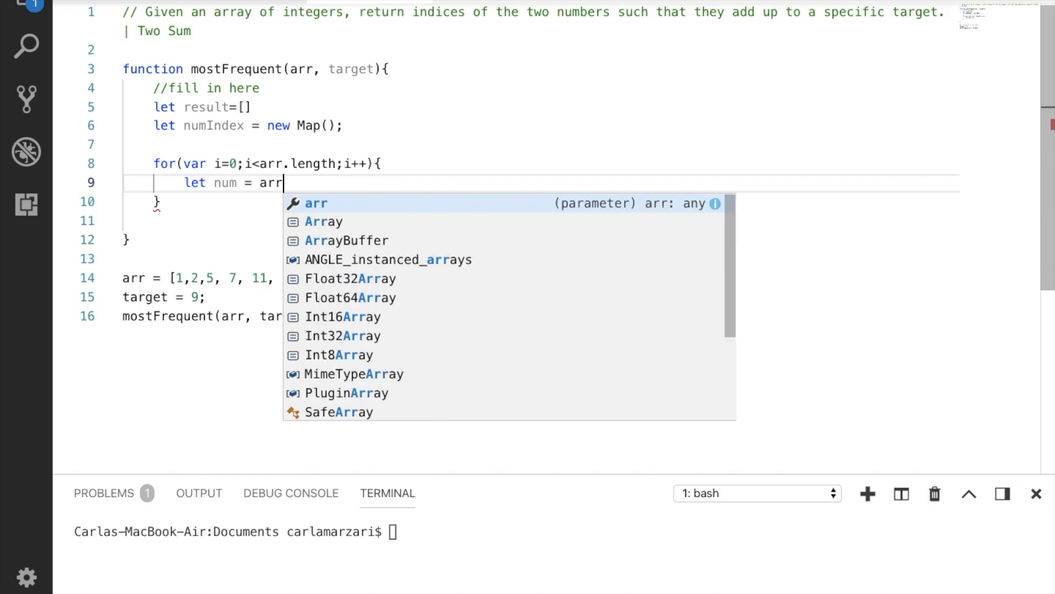
text([i])
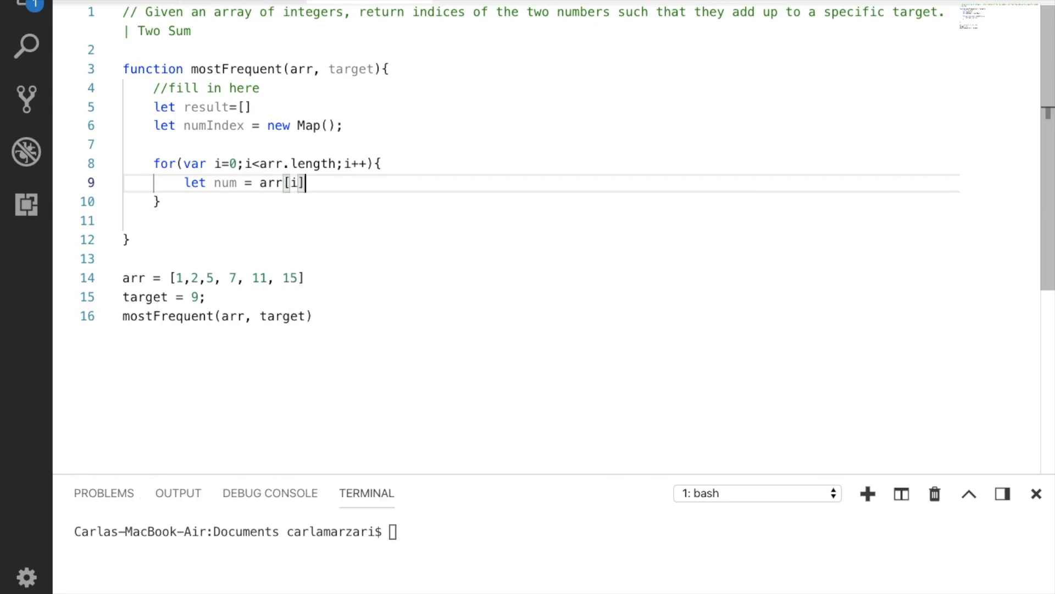
key(Enter)
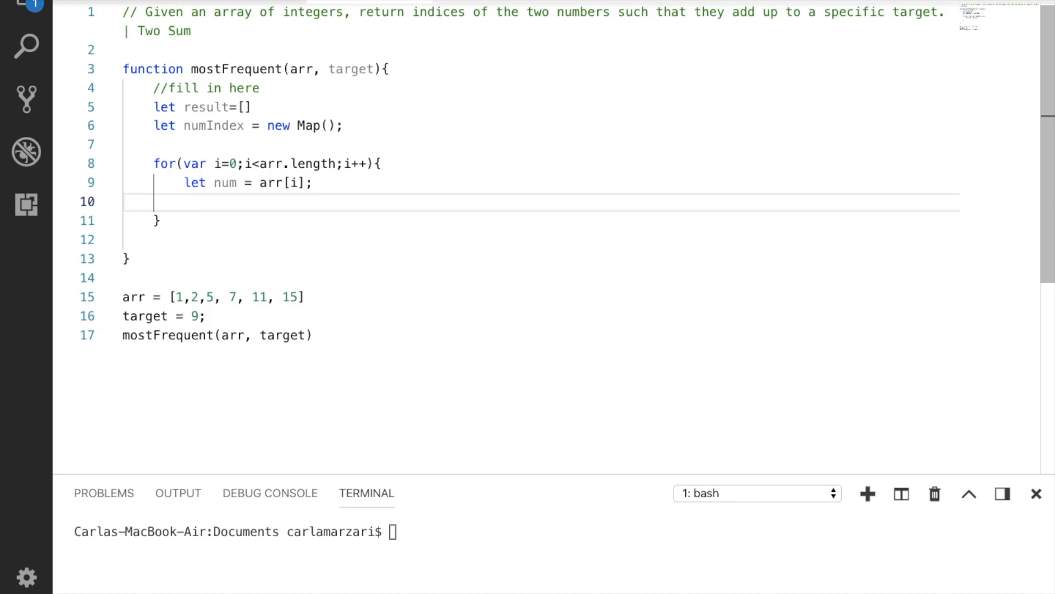
text(let compliment =)
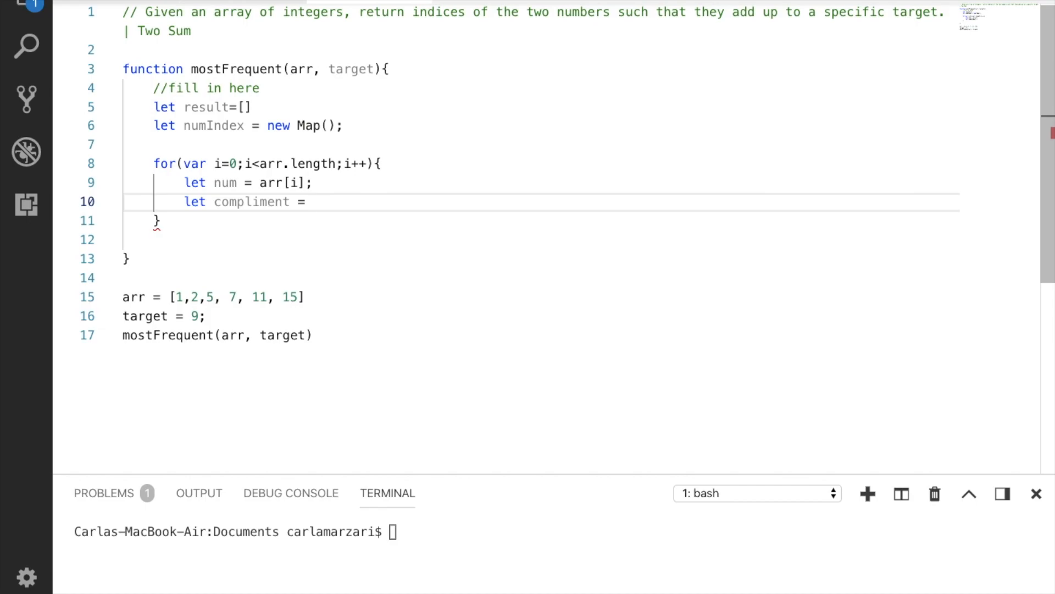
text(target-)
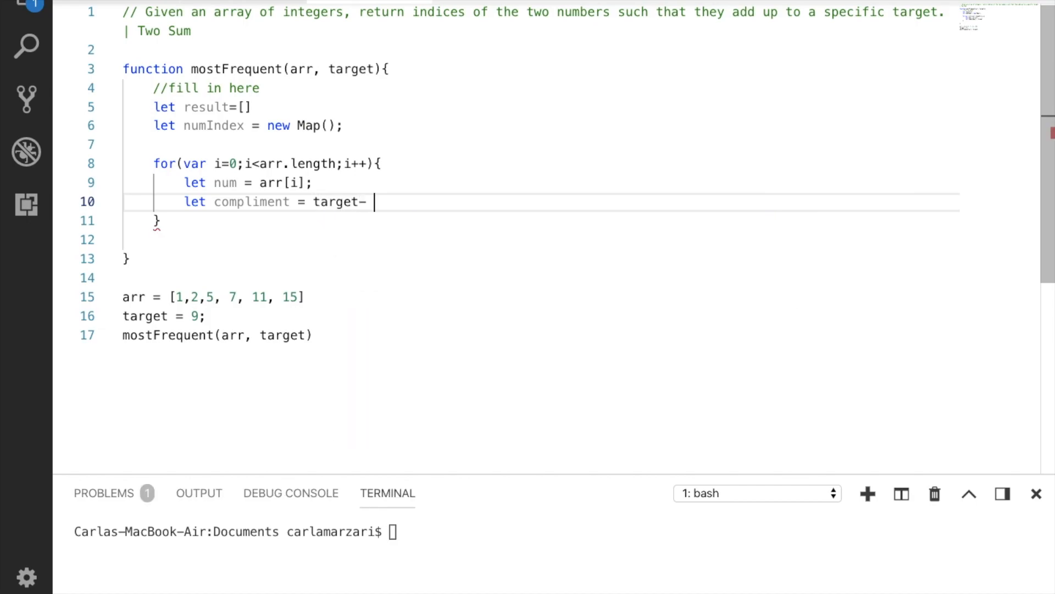
text(num;)
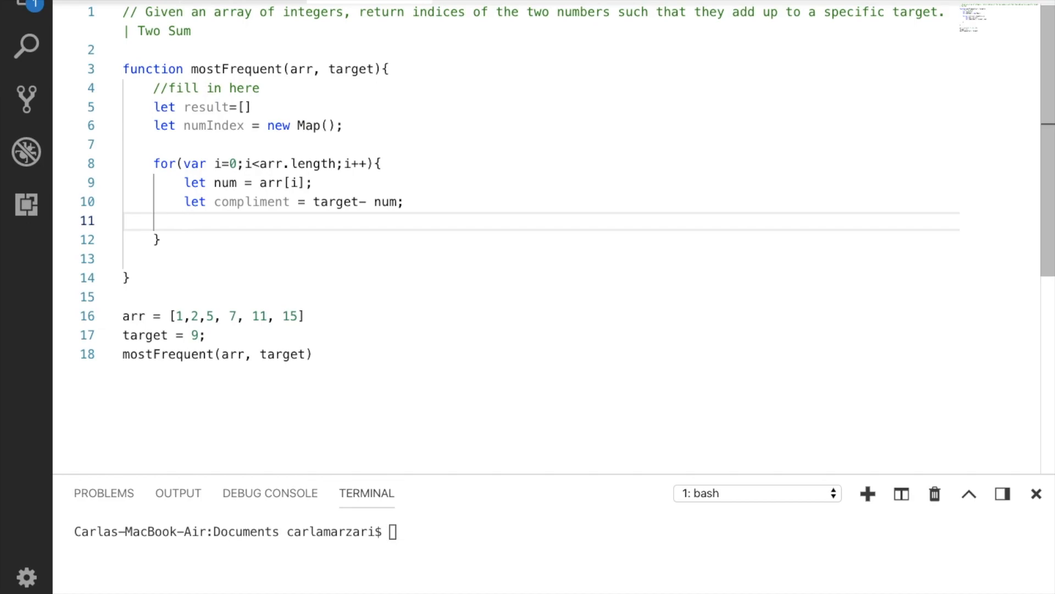
Add an if block checking whether numIndex has compliment
text(if9)
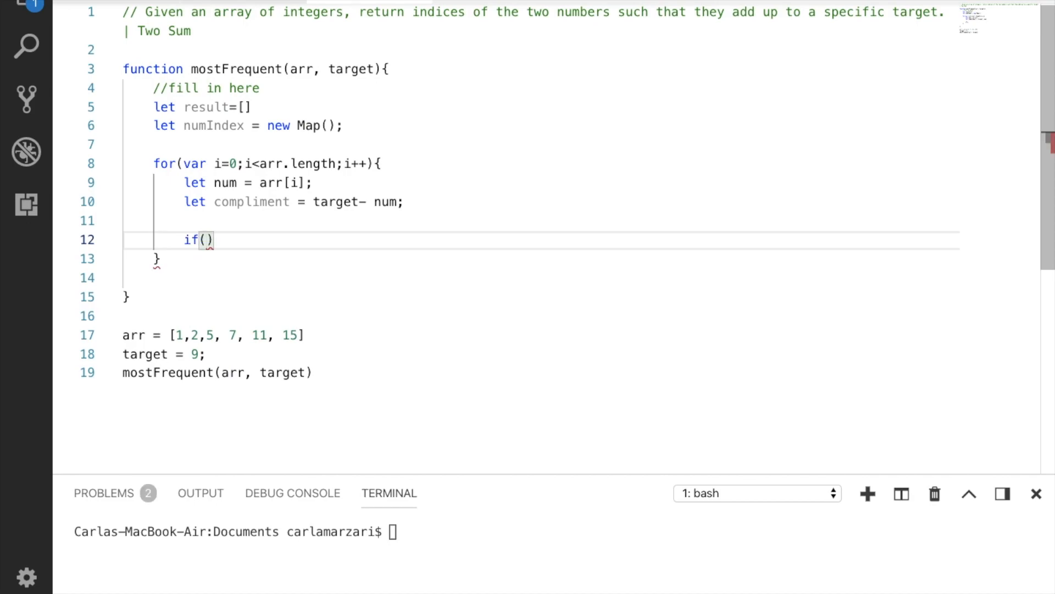
text(numIndex)
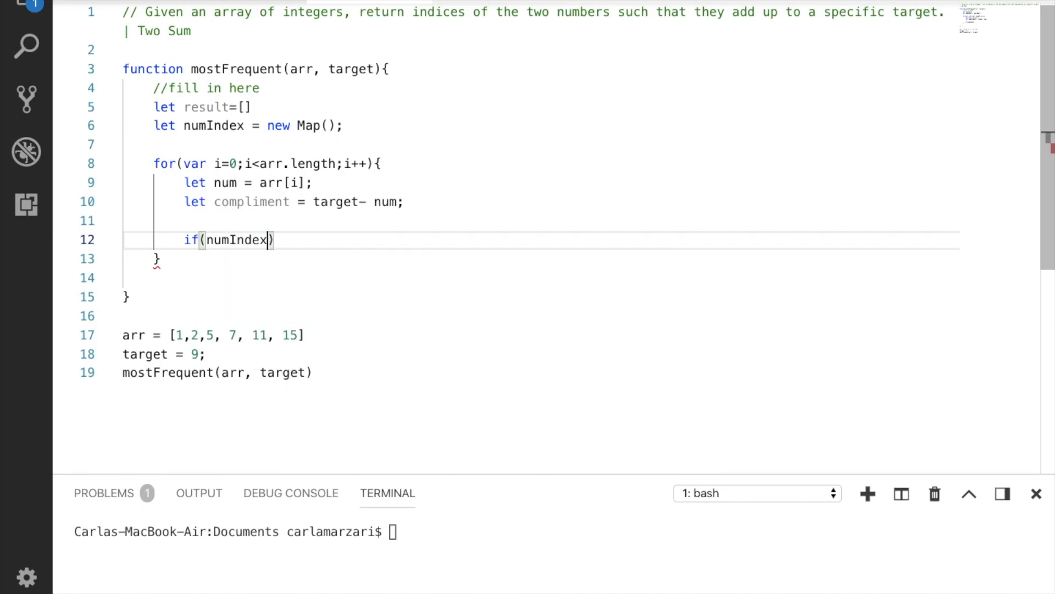
text(.has(compliment)
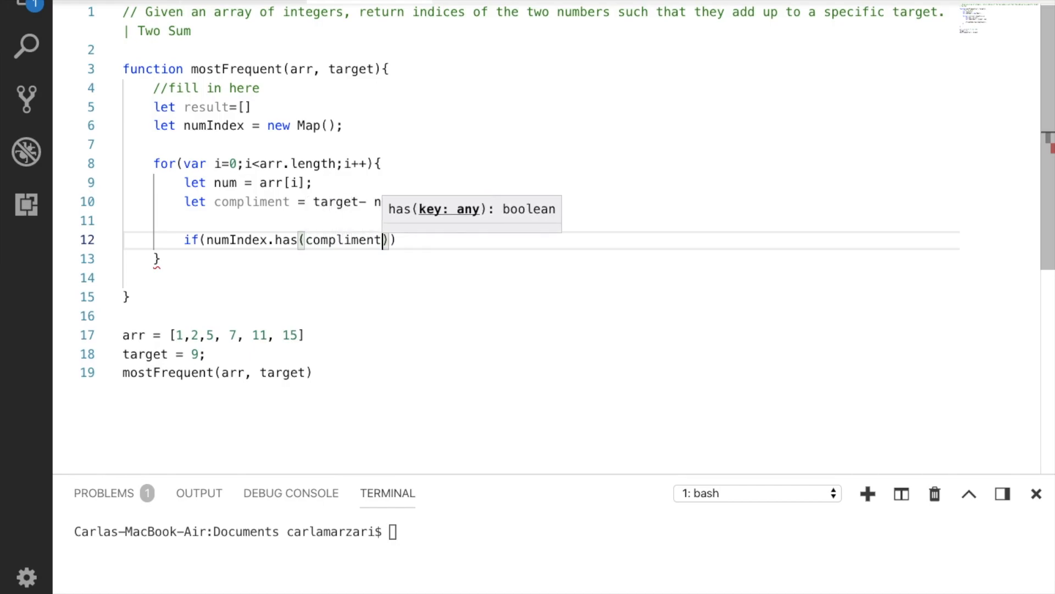
text({)
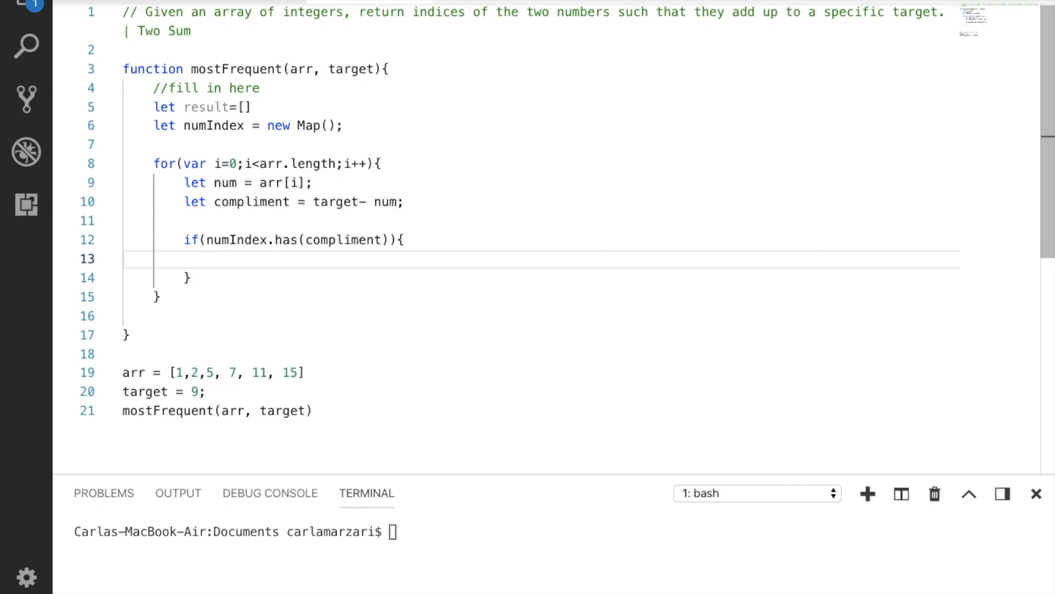
In the if block, set result[0] = numIndex.get(compliment) and result[1] = i
text(result)
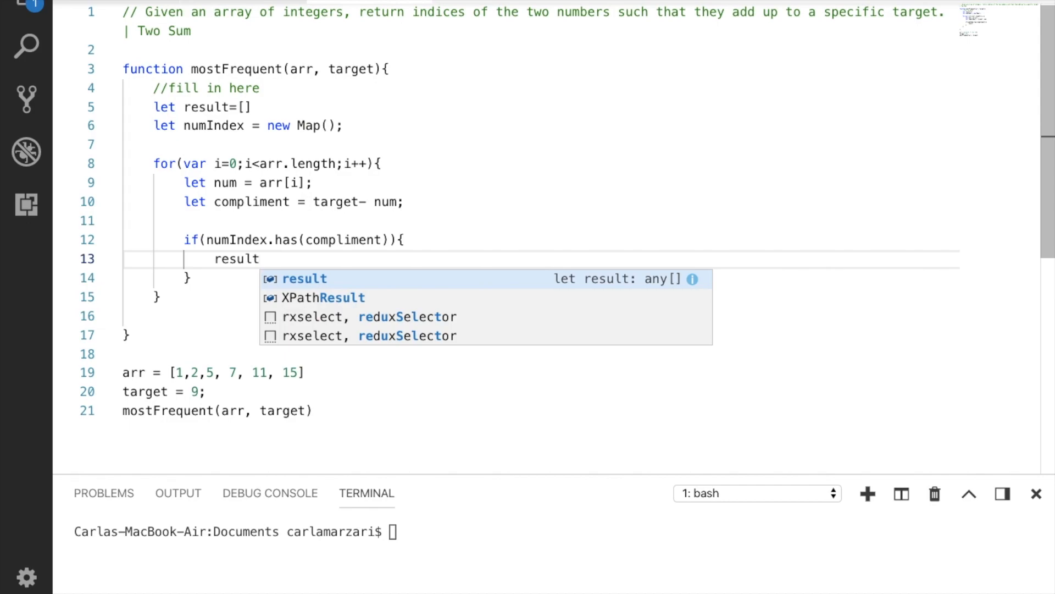
text([0])
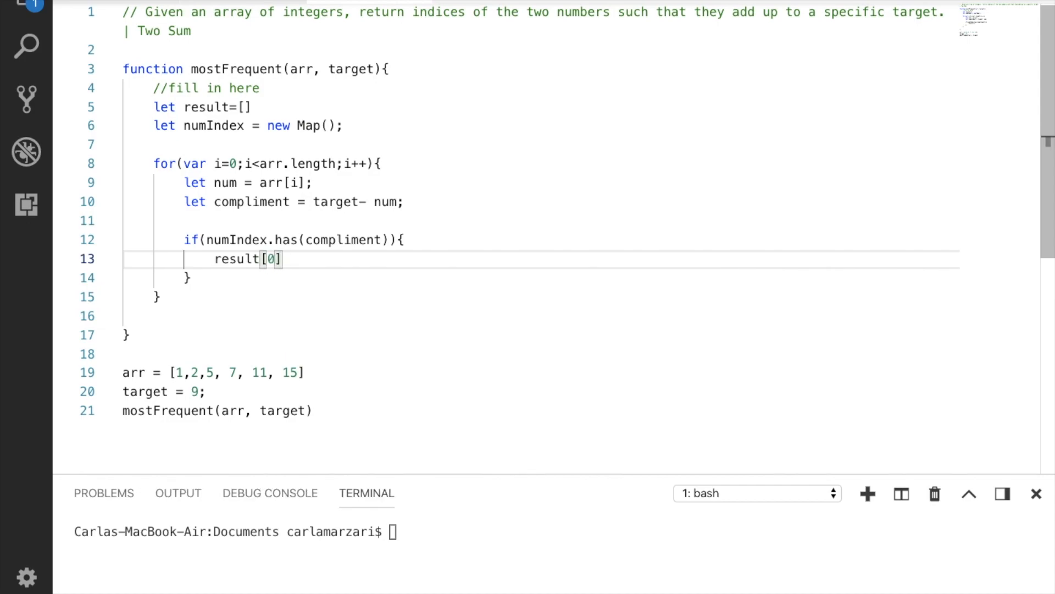
text(=)
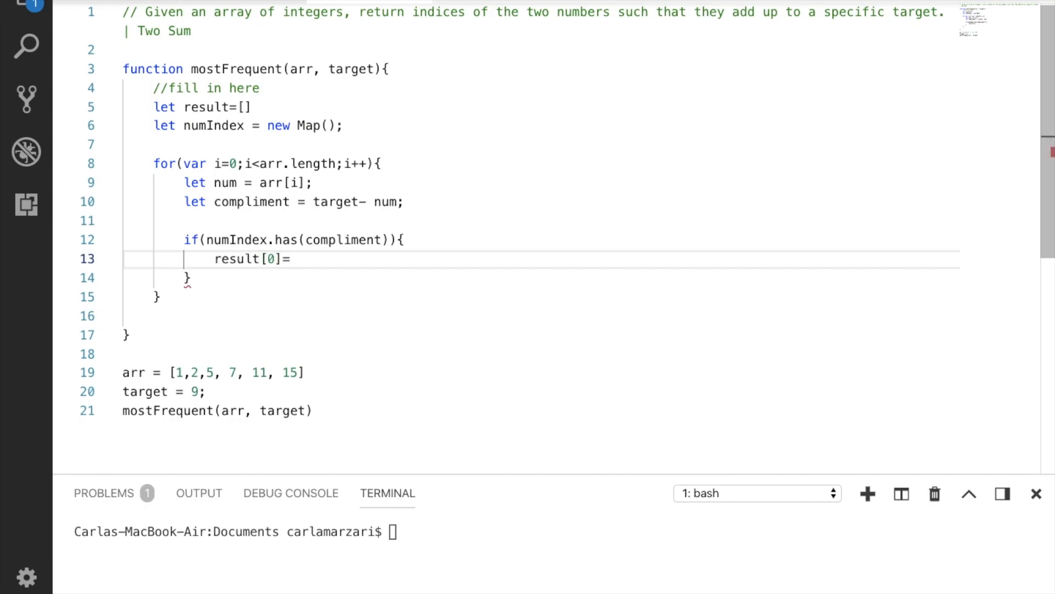
text(numIndex)
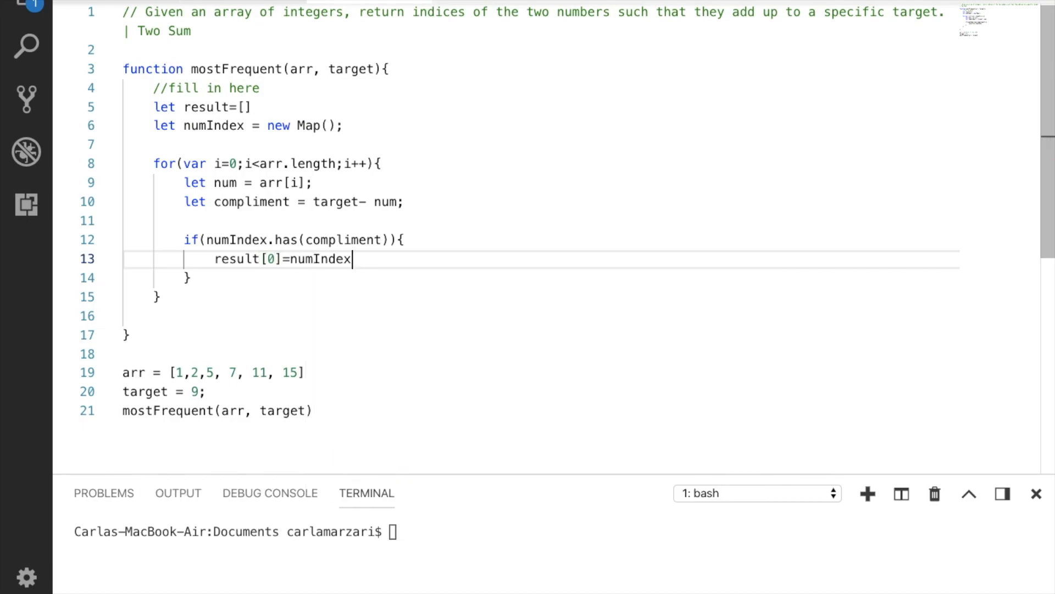
text(.ge)
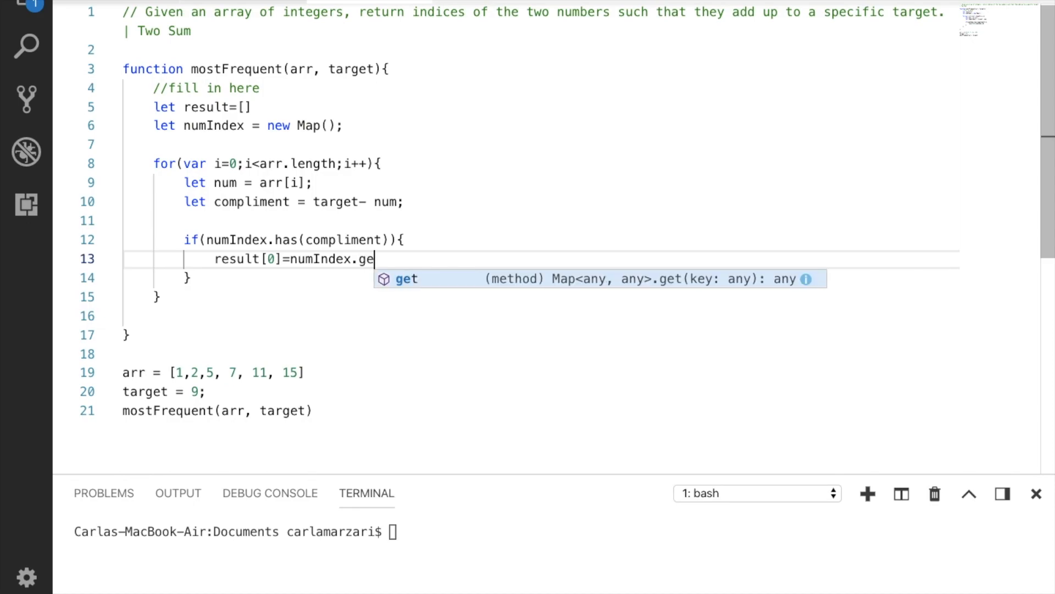
text(t)
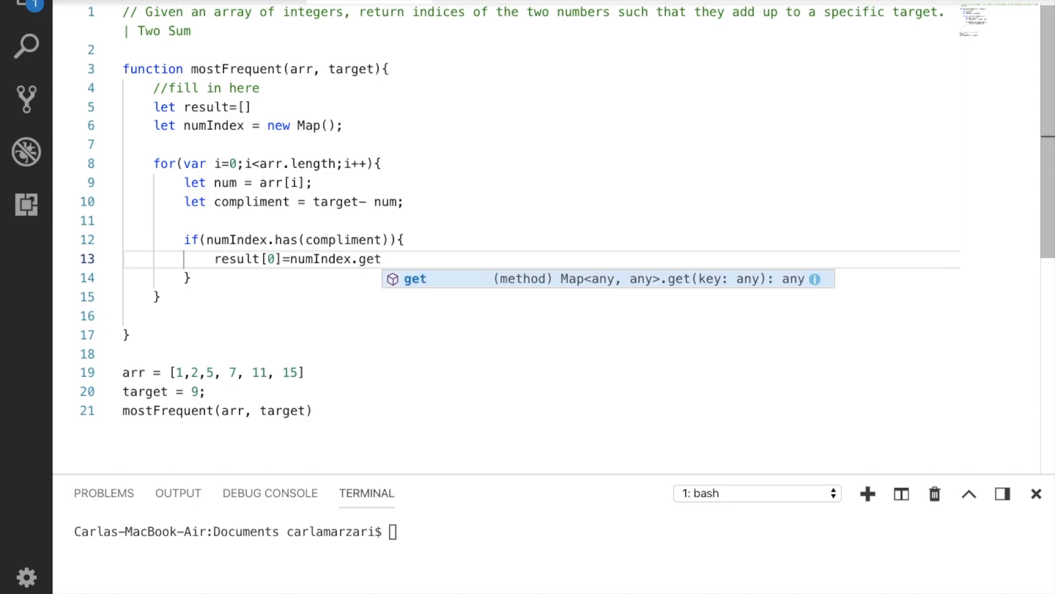
text((c)
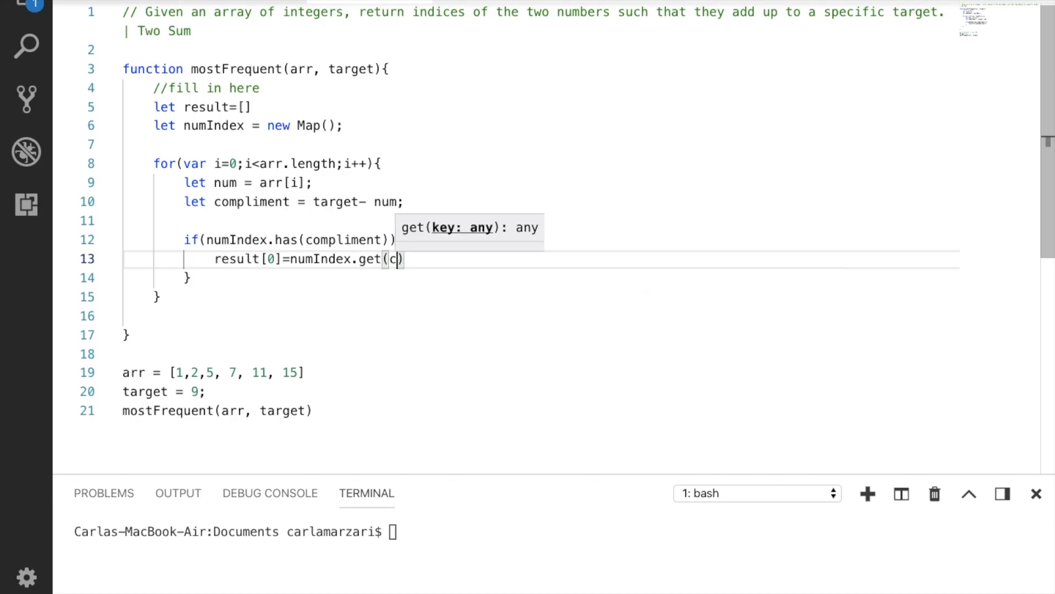
text(ompliment)
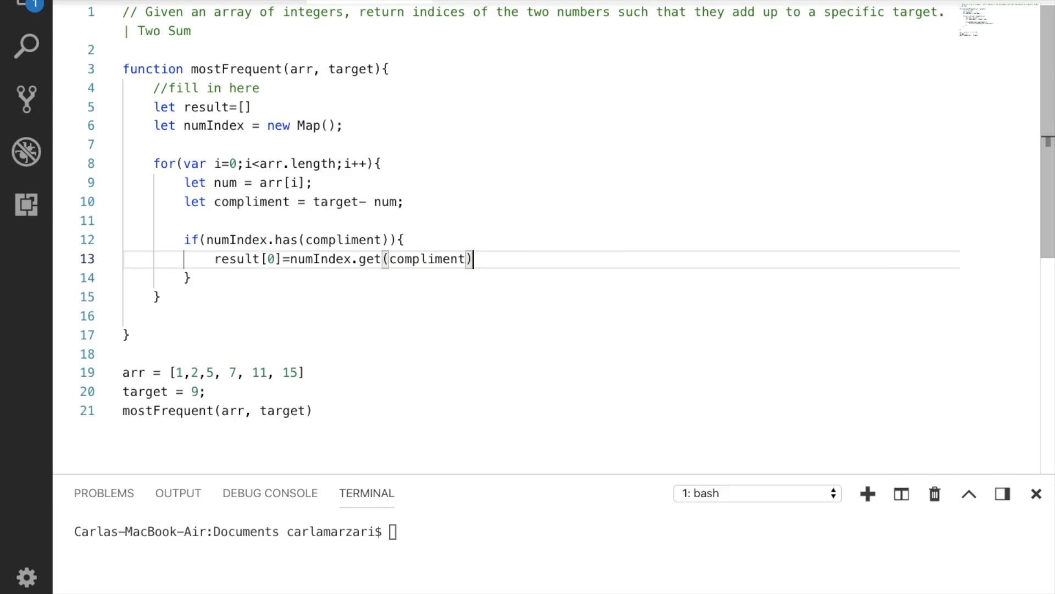
text(res)
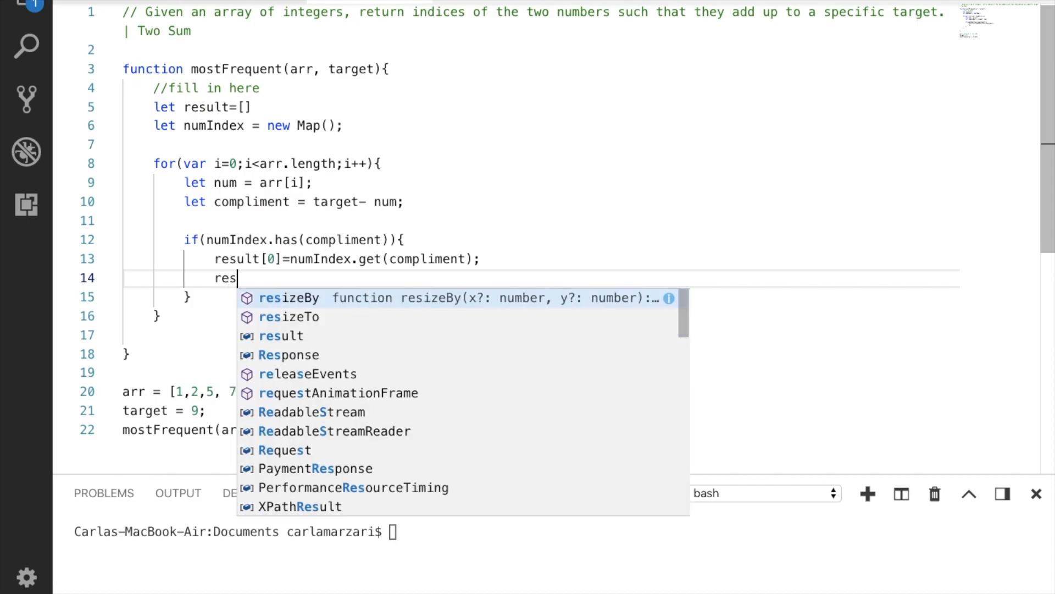
text(ult[])
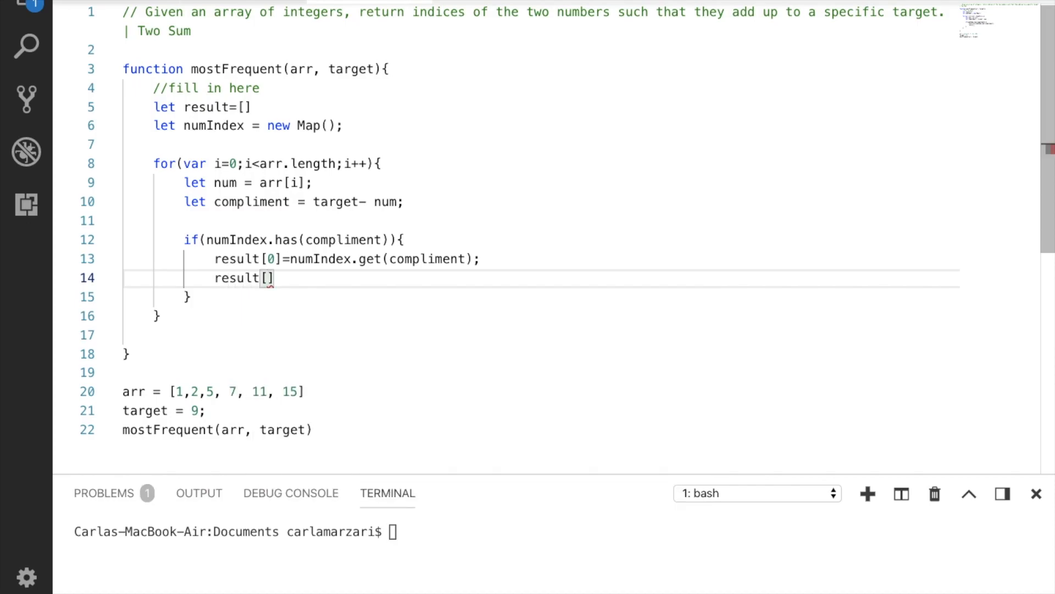
text(i)
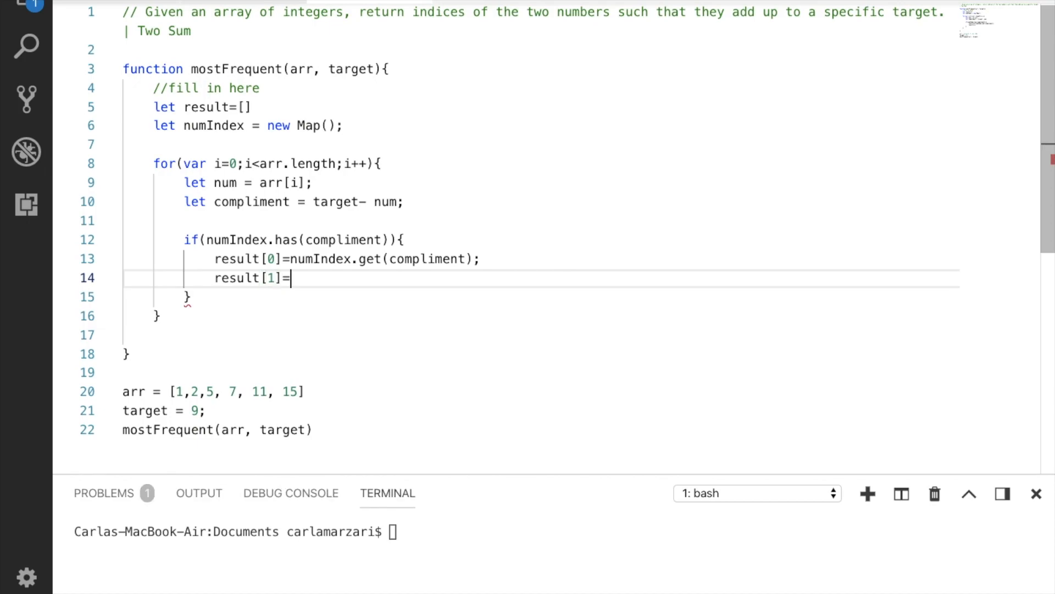
text(i;)
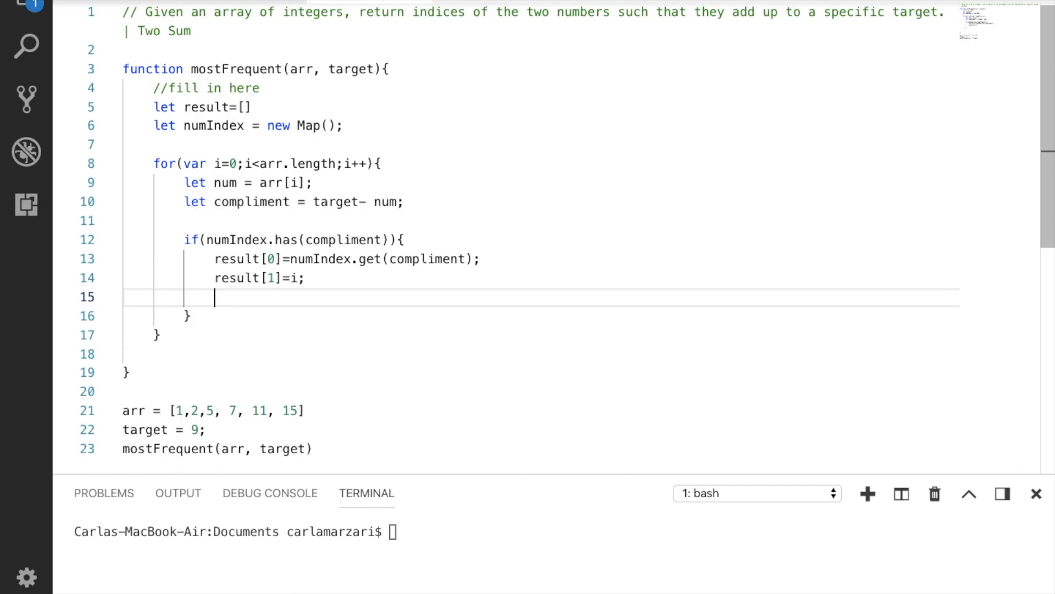
Log result[0] and result[1] with console.log, then return result
text(console.l)
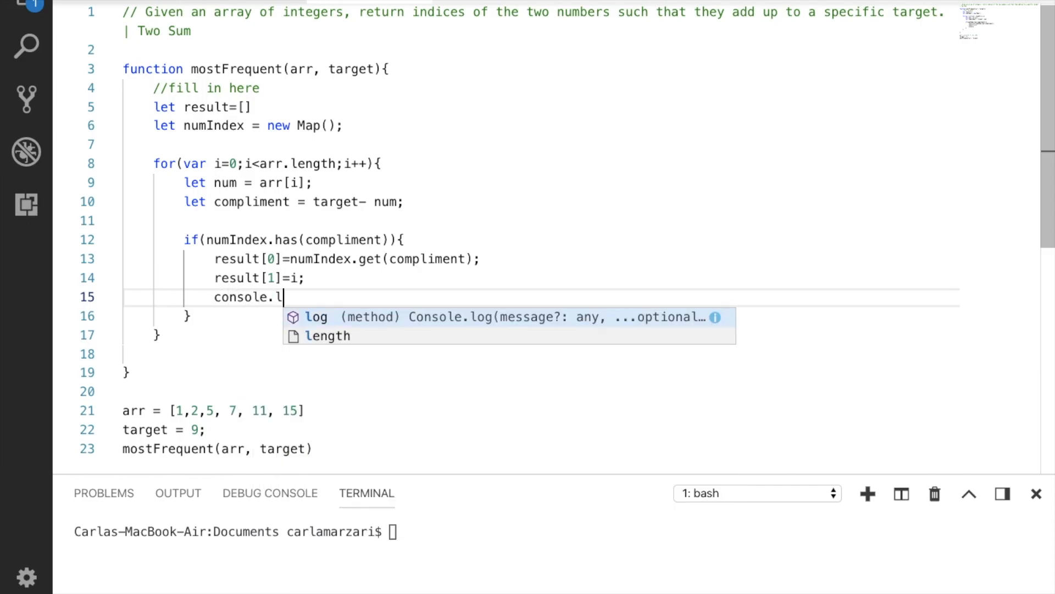
text(og()
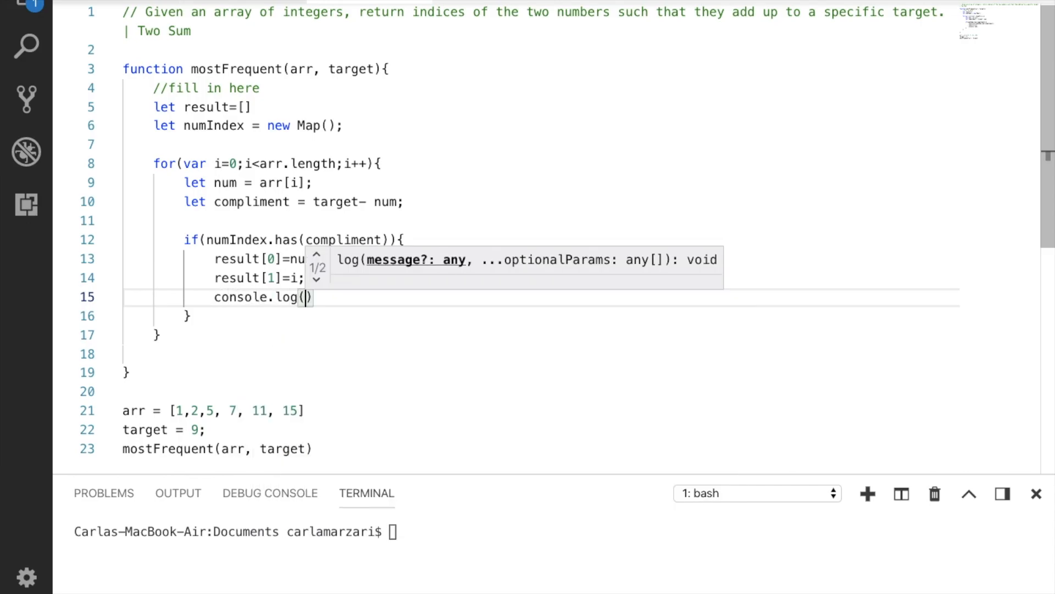
text(result[0])
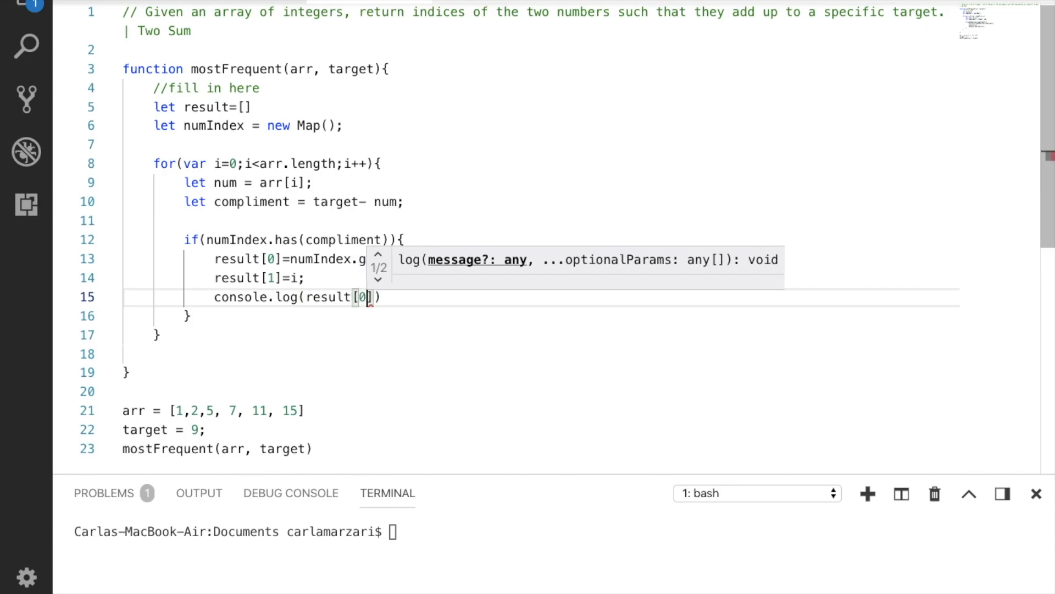
text(,resu)
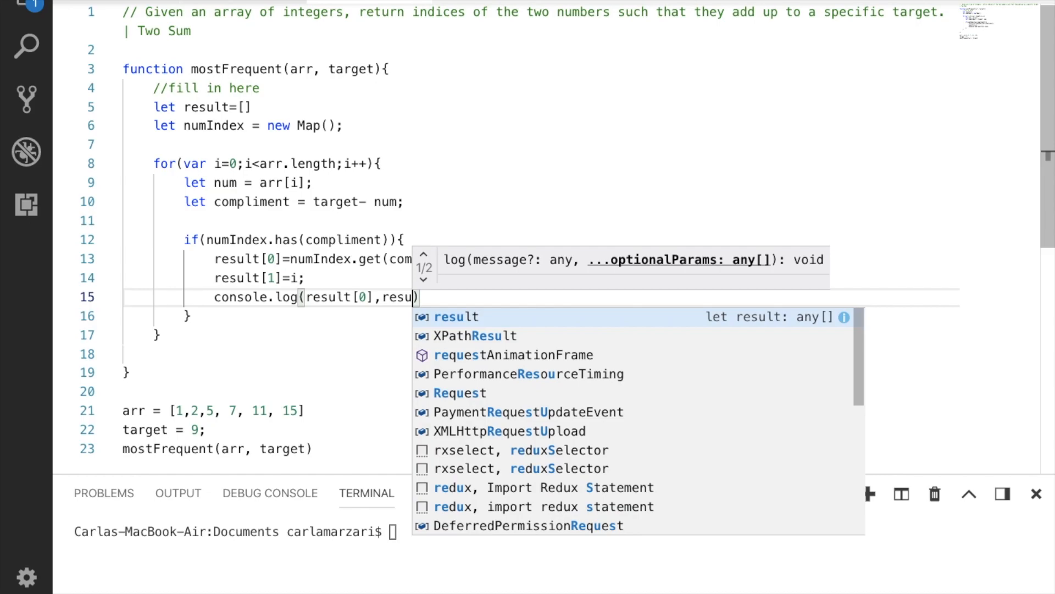
text(lt[1]))
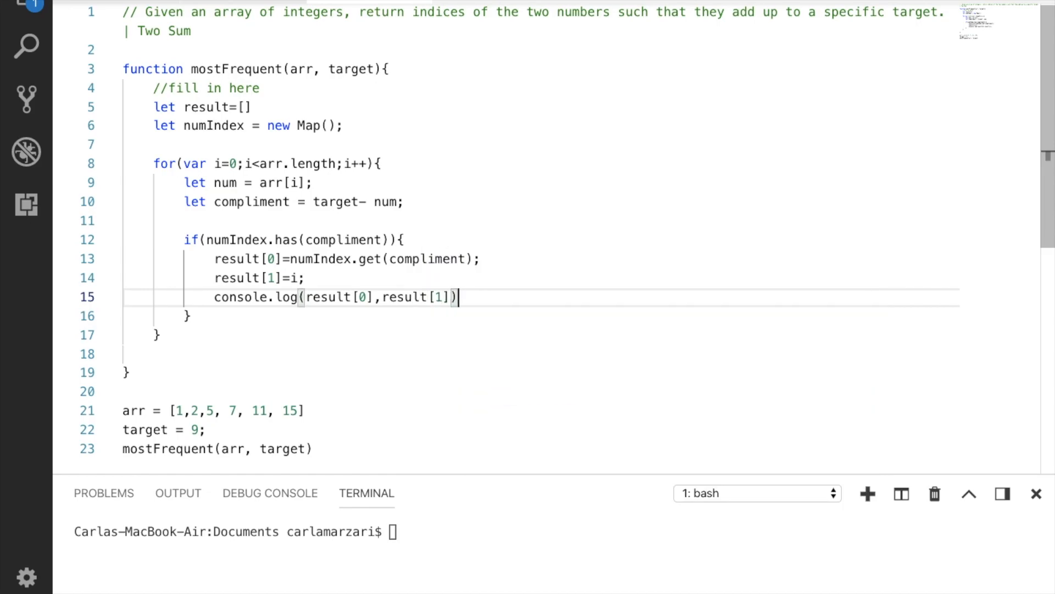
text(ret)
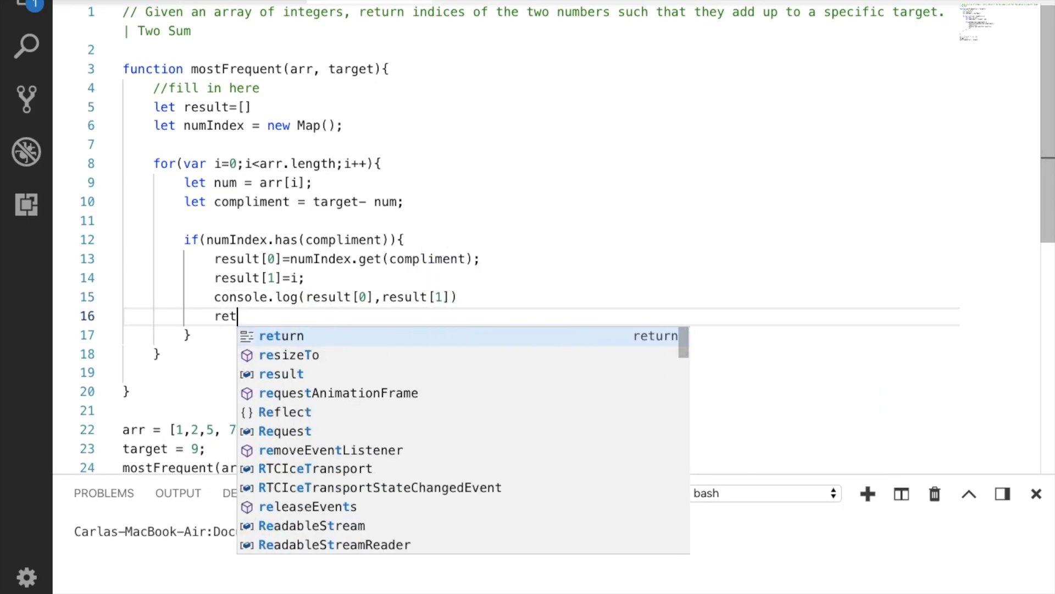
text(urn result)
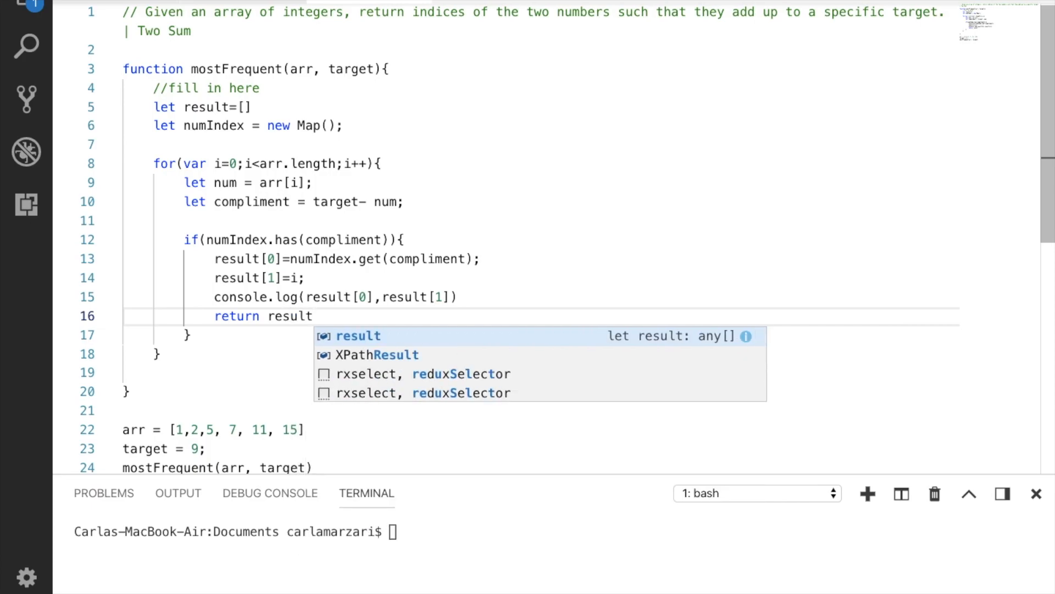
key(Down)
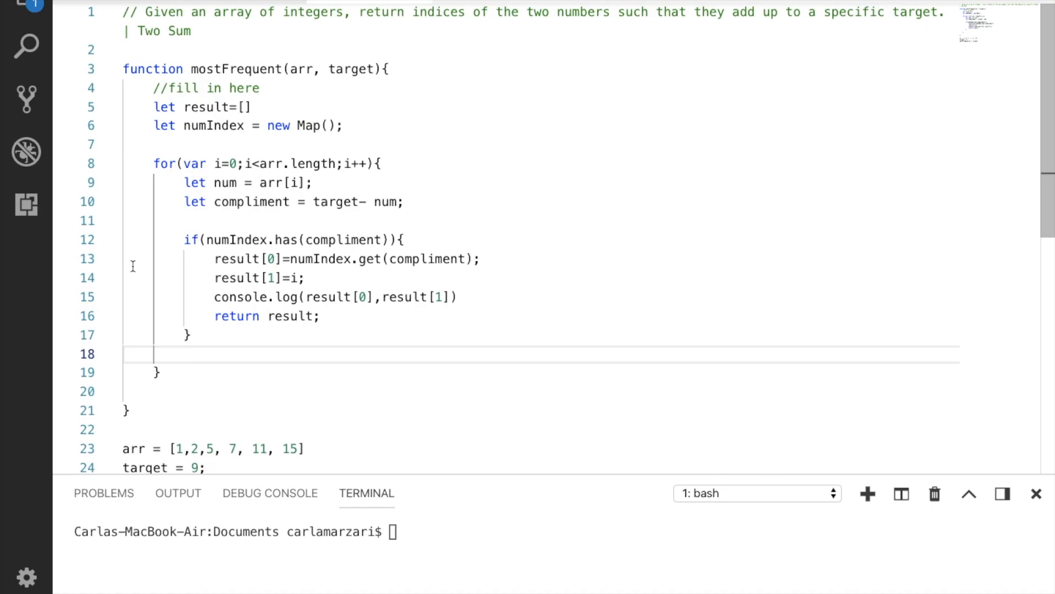
mouse_move(310, 240)
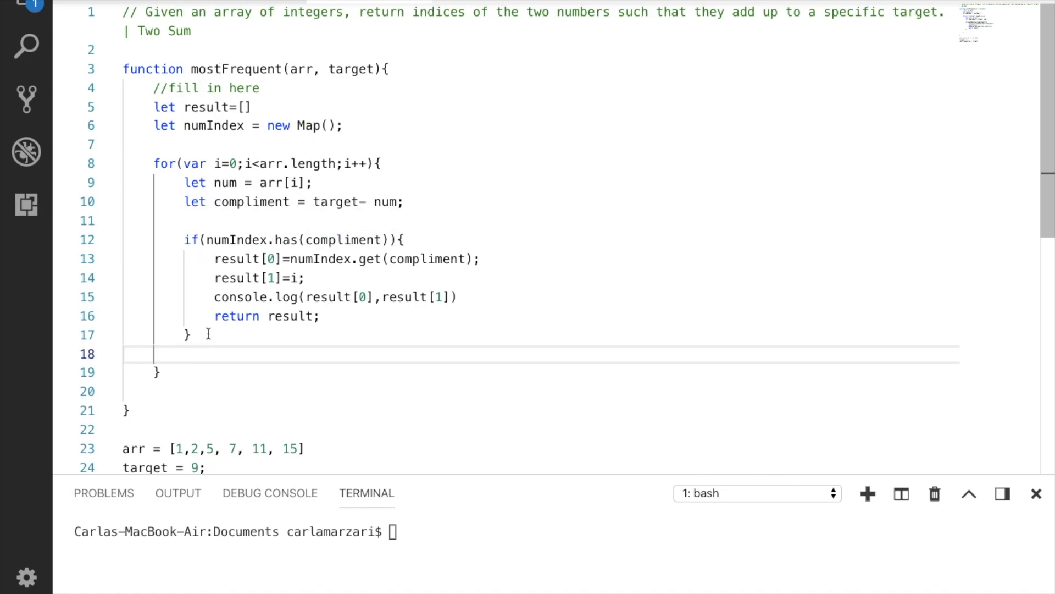
Add numIndex.set(num, i) below the if block and return result after the loop
key(enter)
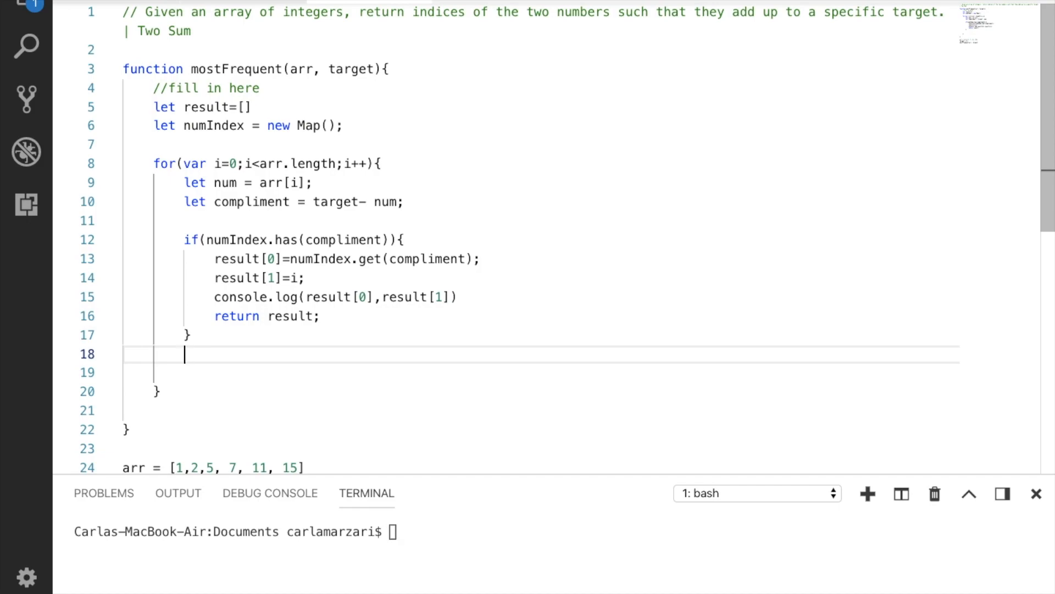
text(numIndex)
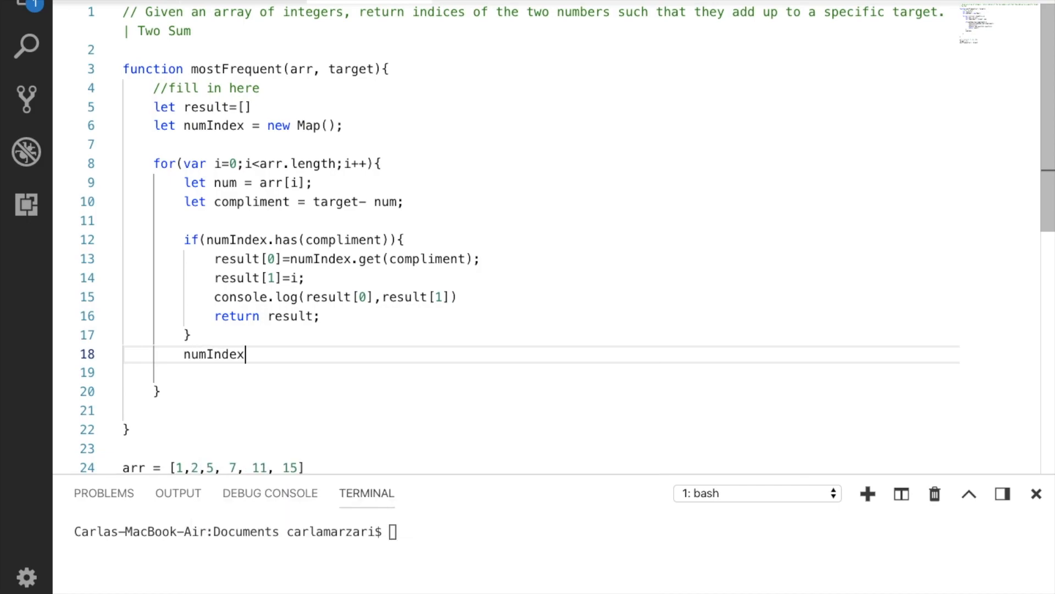
text(.set()
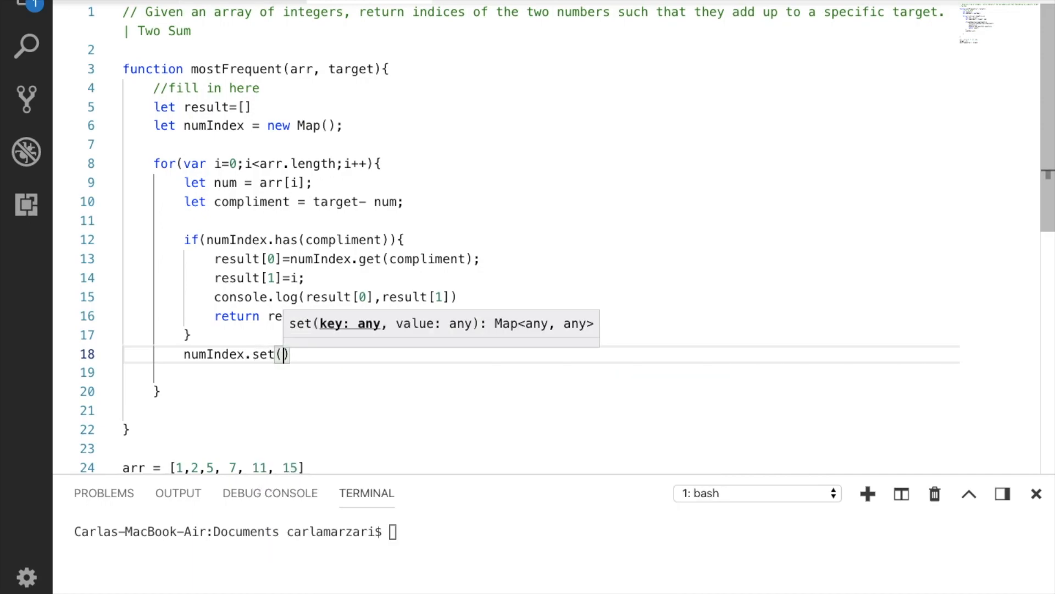
text(num, i)
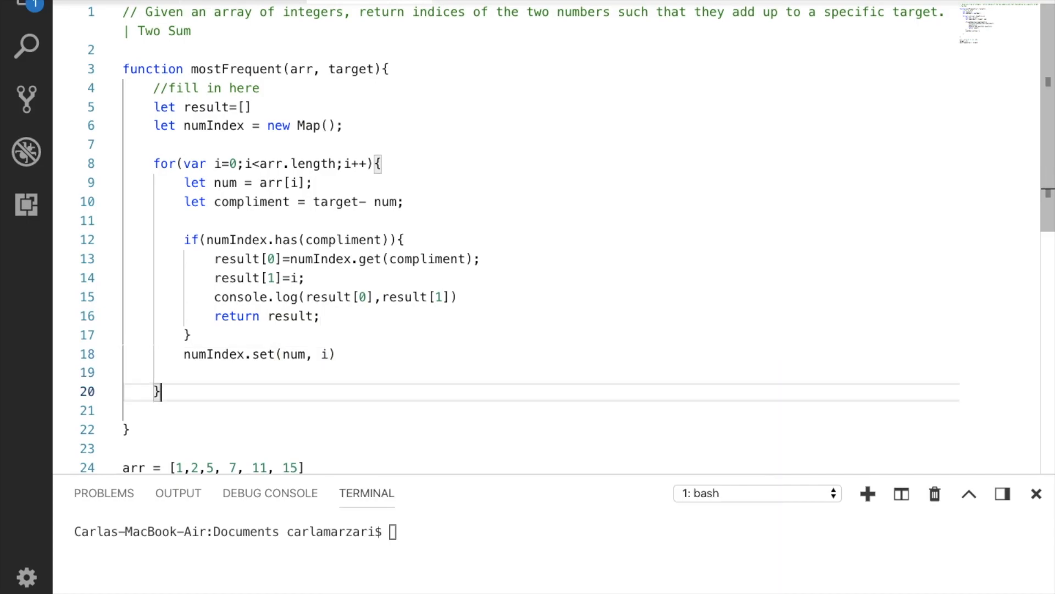
text(r)
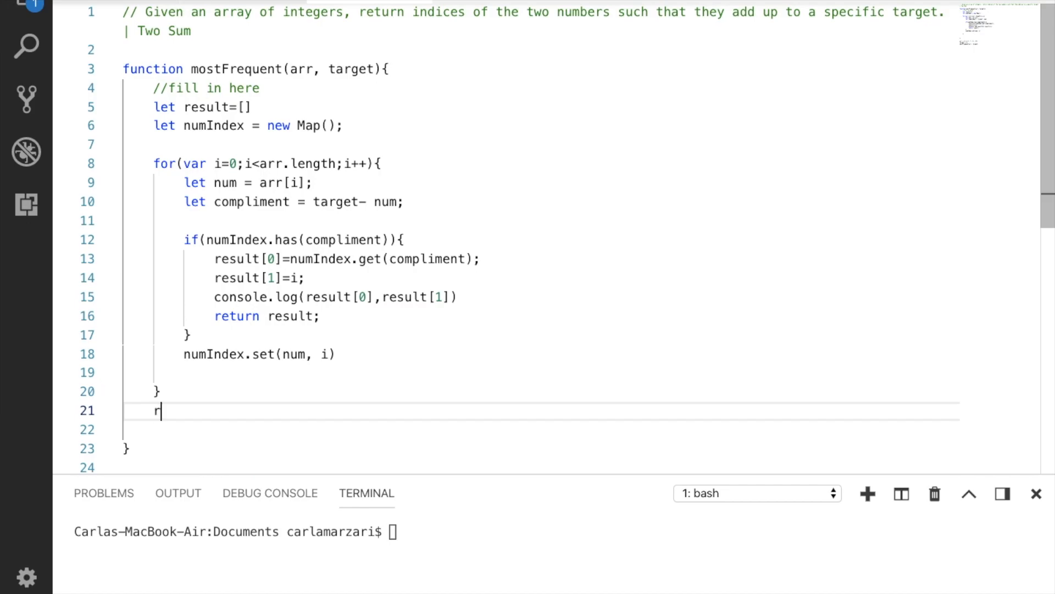
text(eturn result;)
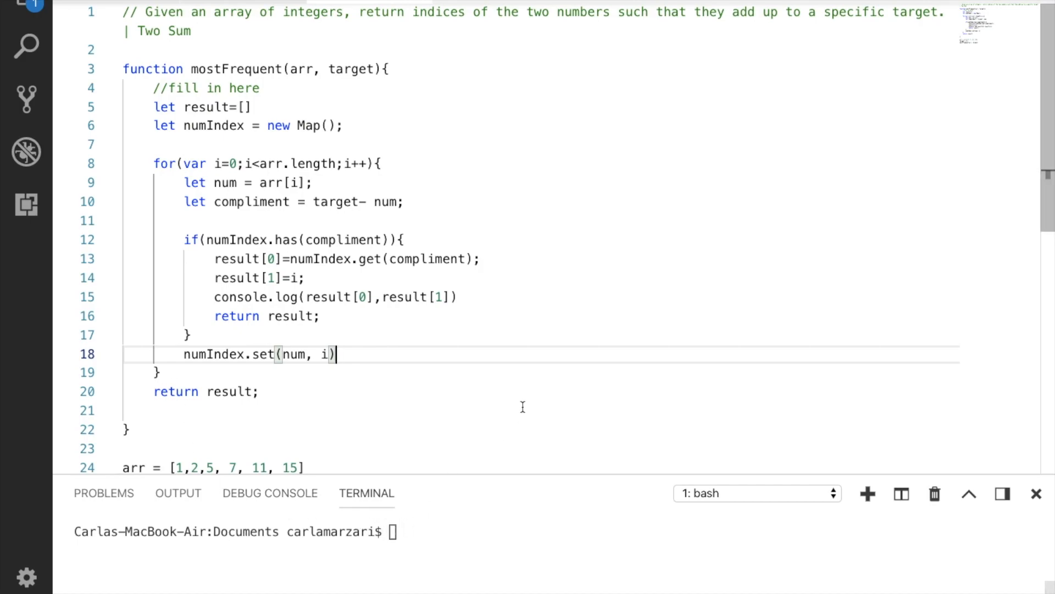
Run node twosum.js in the terminal, printing the indices 1 3
text(n)
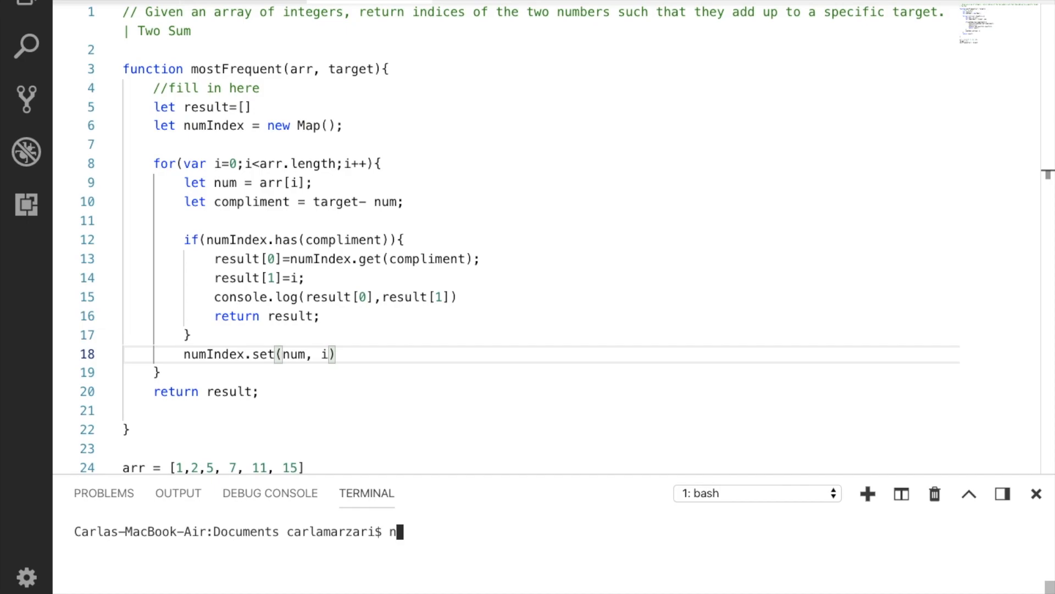
text(ode two)
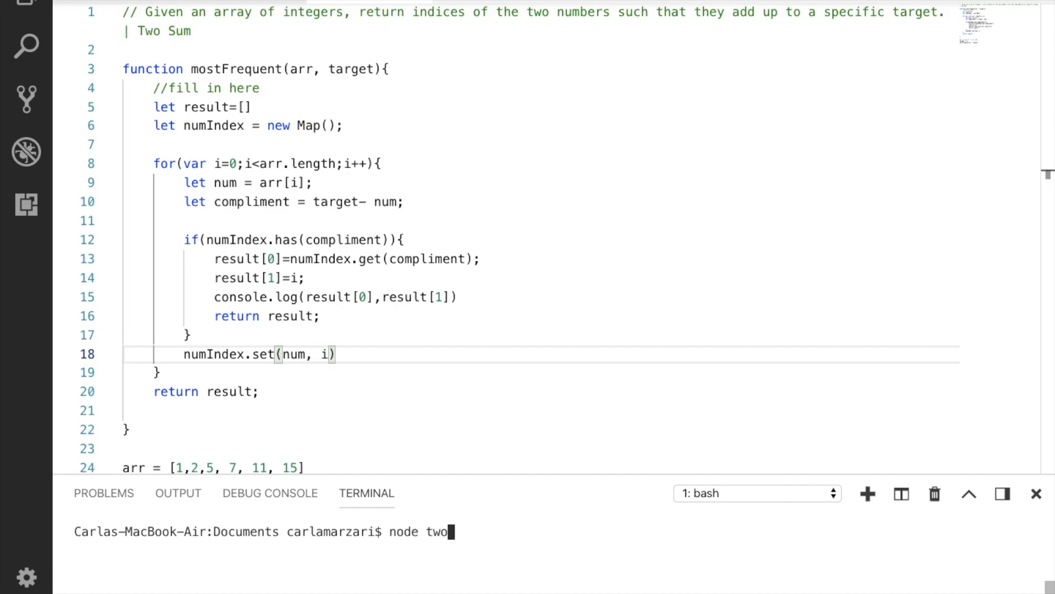
key(Enter)
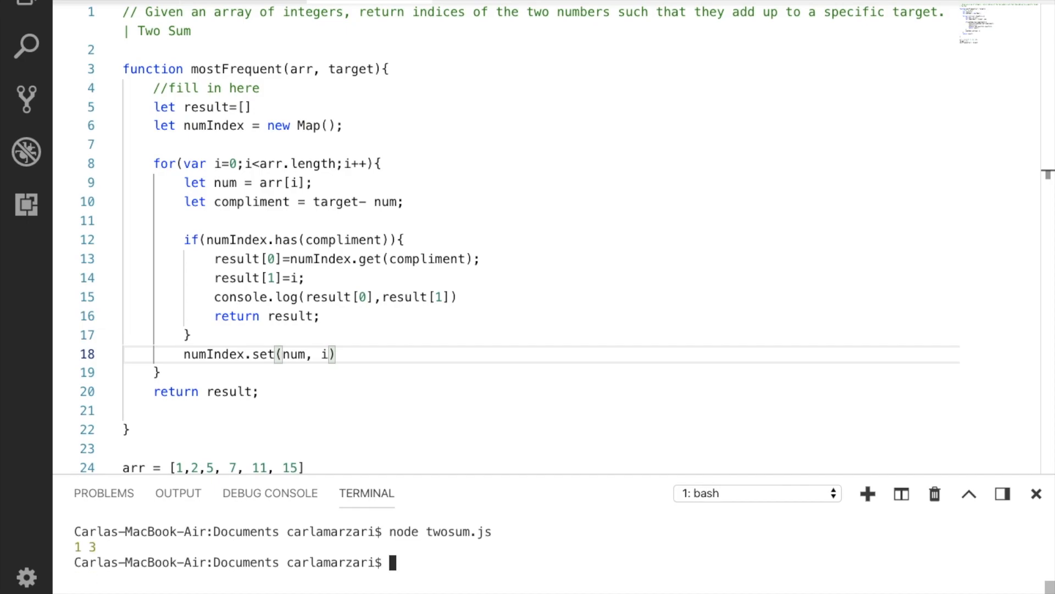